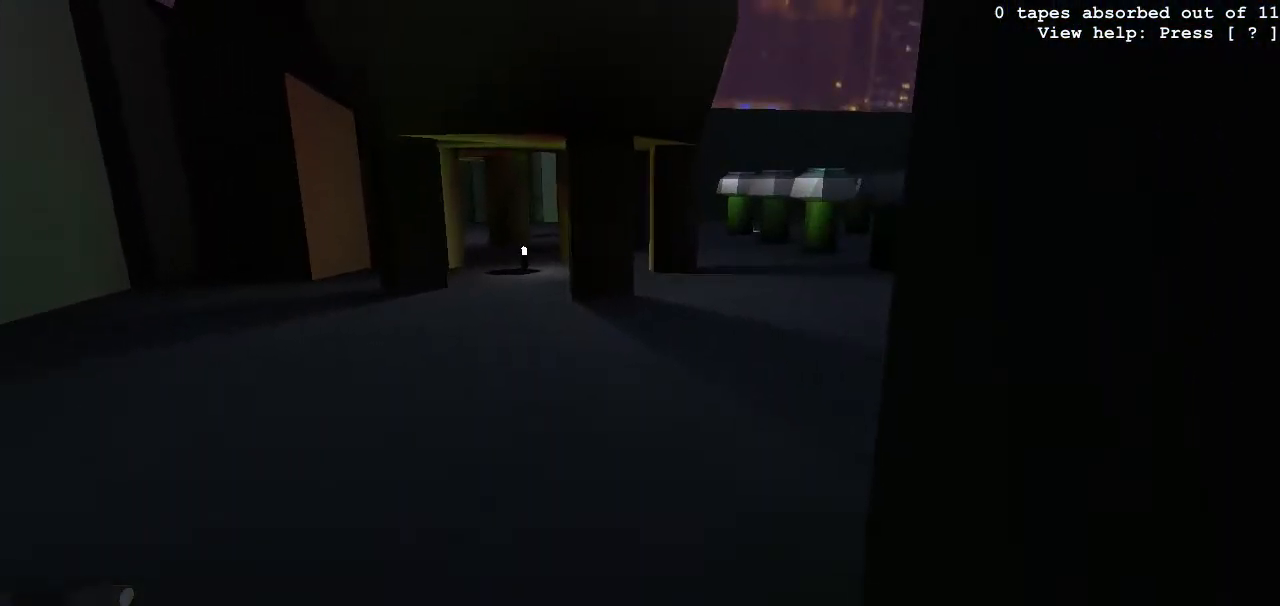
mouse_move(640, 304)
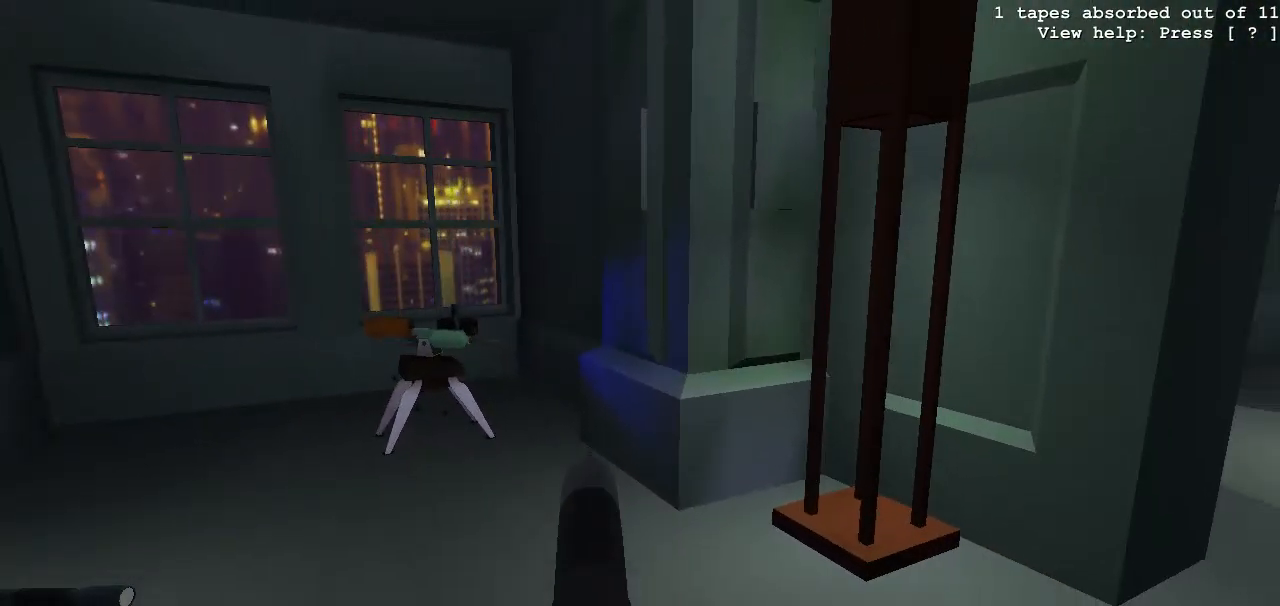
mouse_move(640, 304)
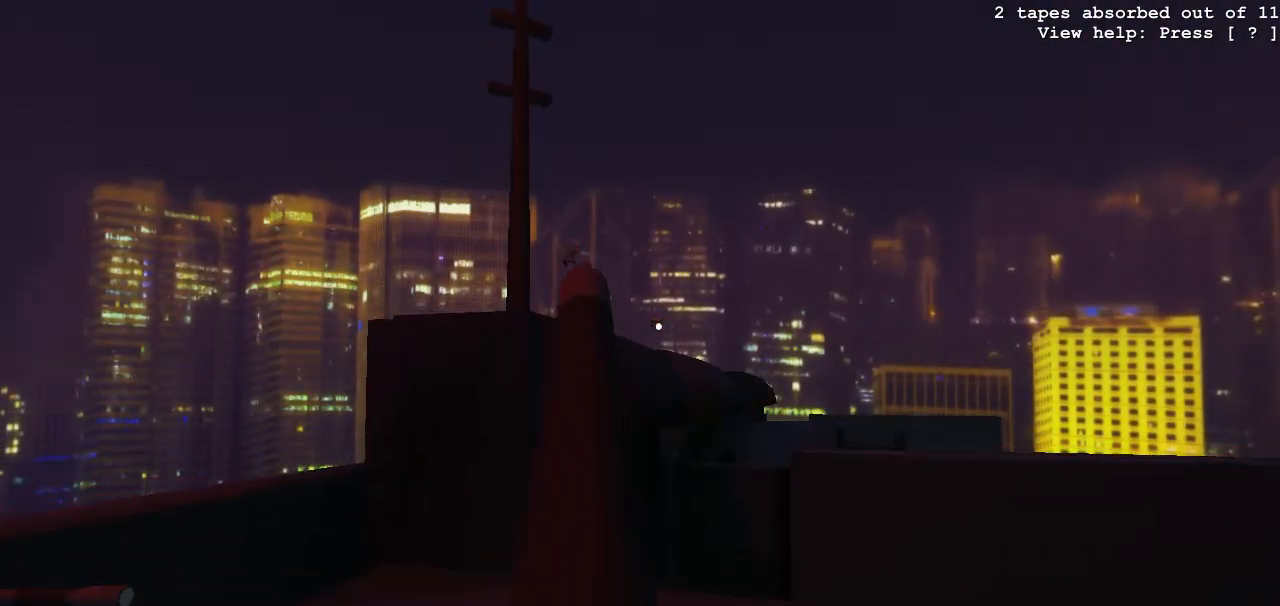
mouse_move(658, 326)
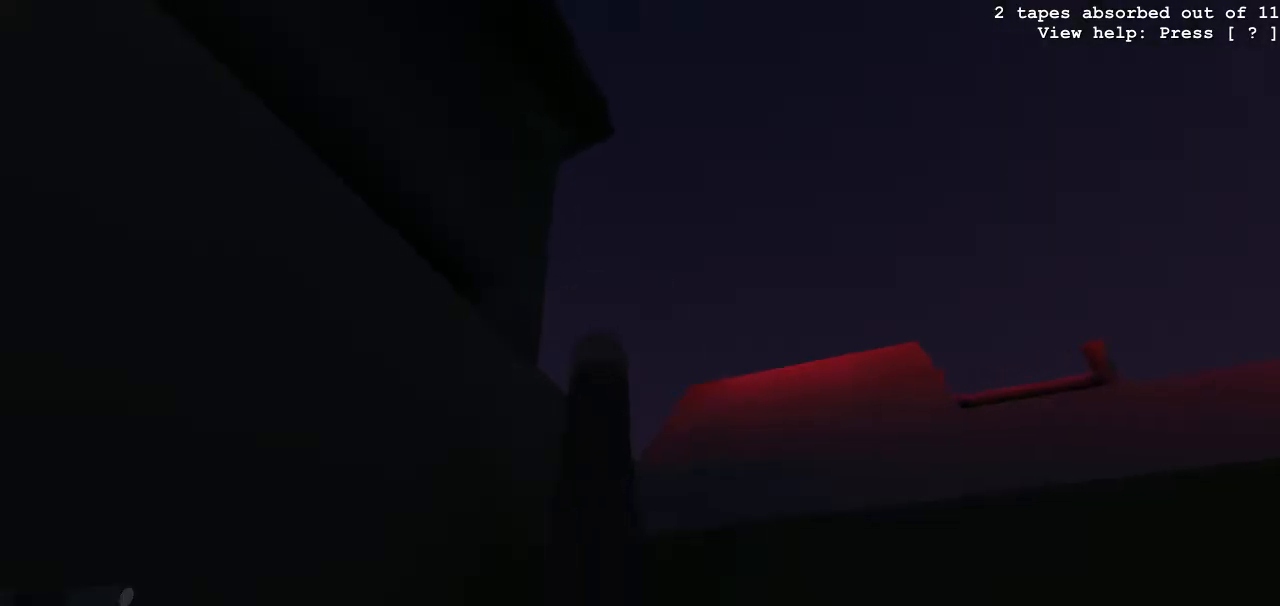
mouse_move(640, 300)
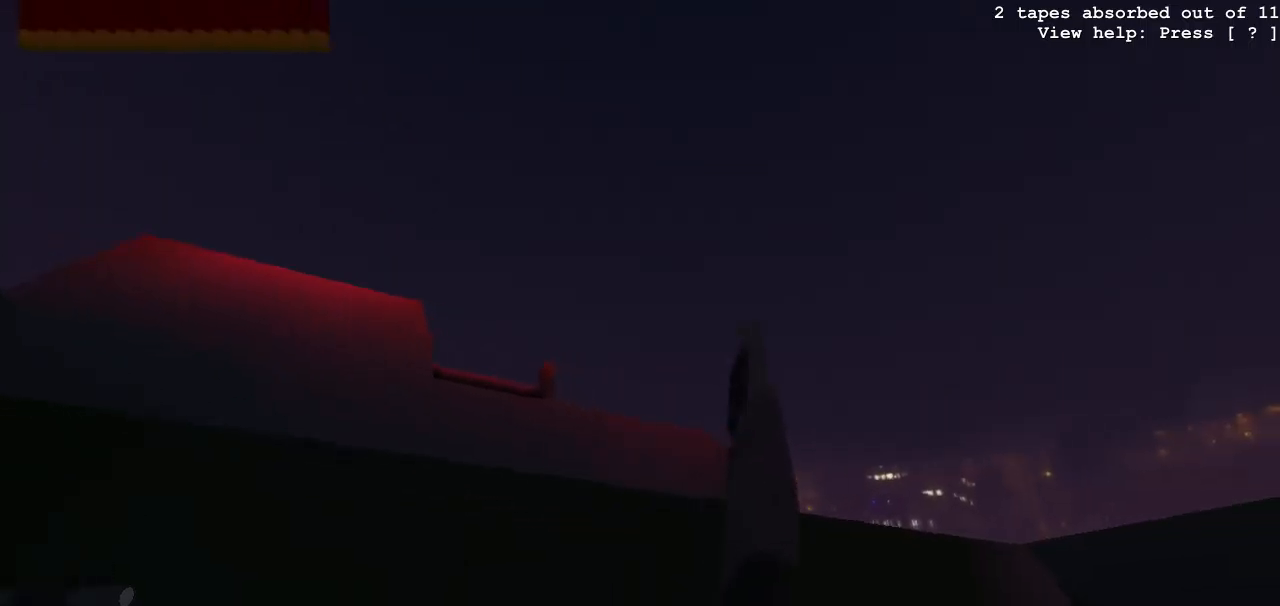
mouse_move(640, 304)
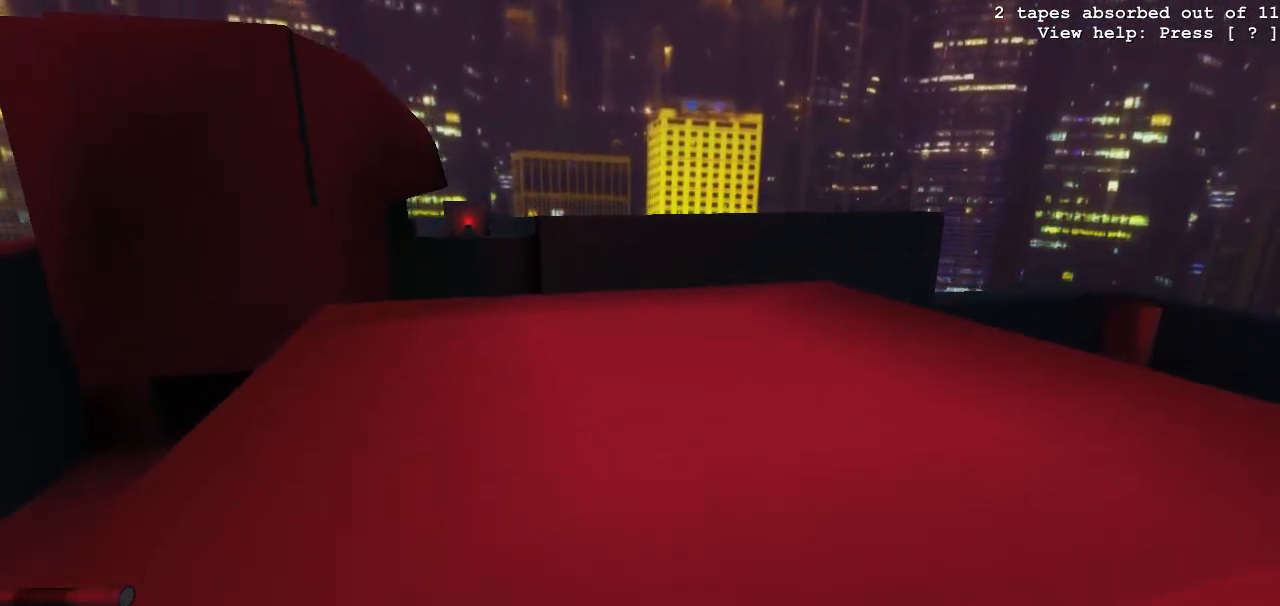
mouse_move(640, 304)
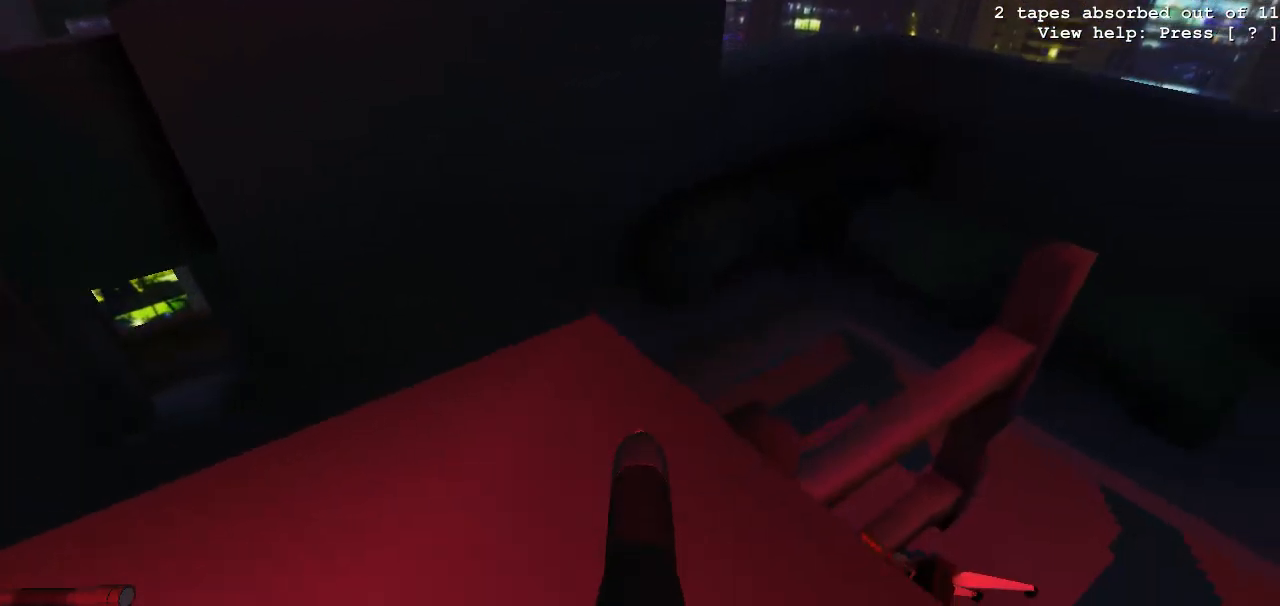